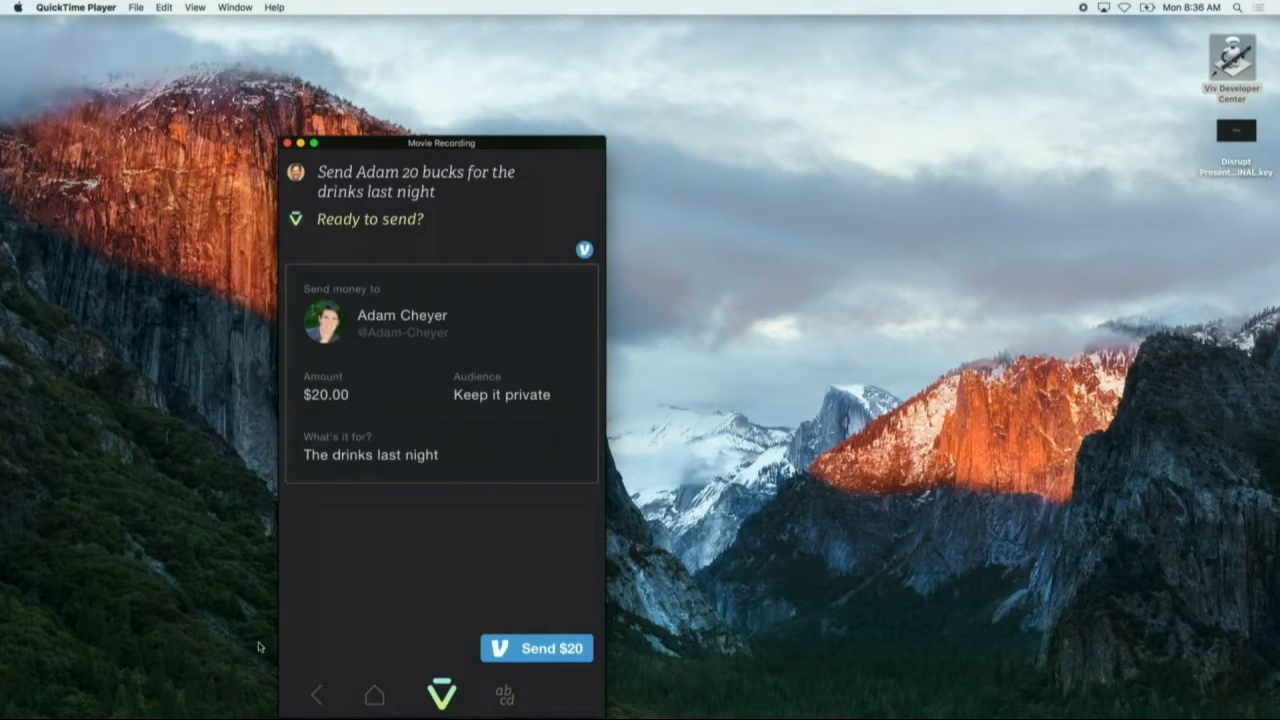
Step: Request a Palm Springs hotel 'for Labor Day weekend' and choose the Deluxe Room, 1 Queen at Andreas Hotel & Spa
left_click(536, 648)
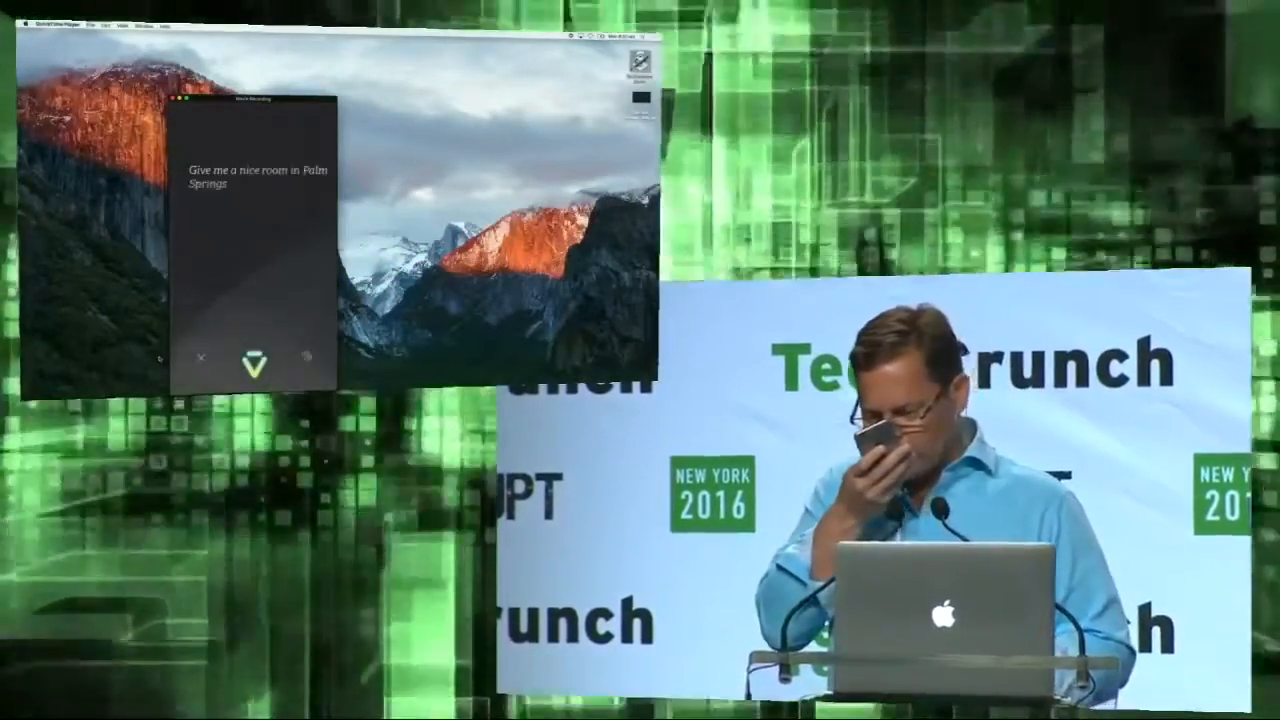
type("for Labor Day weekend")
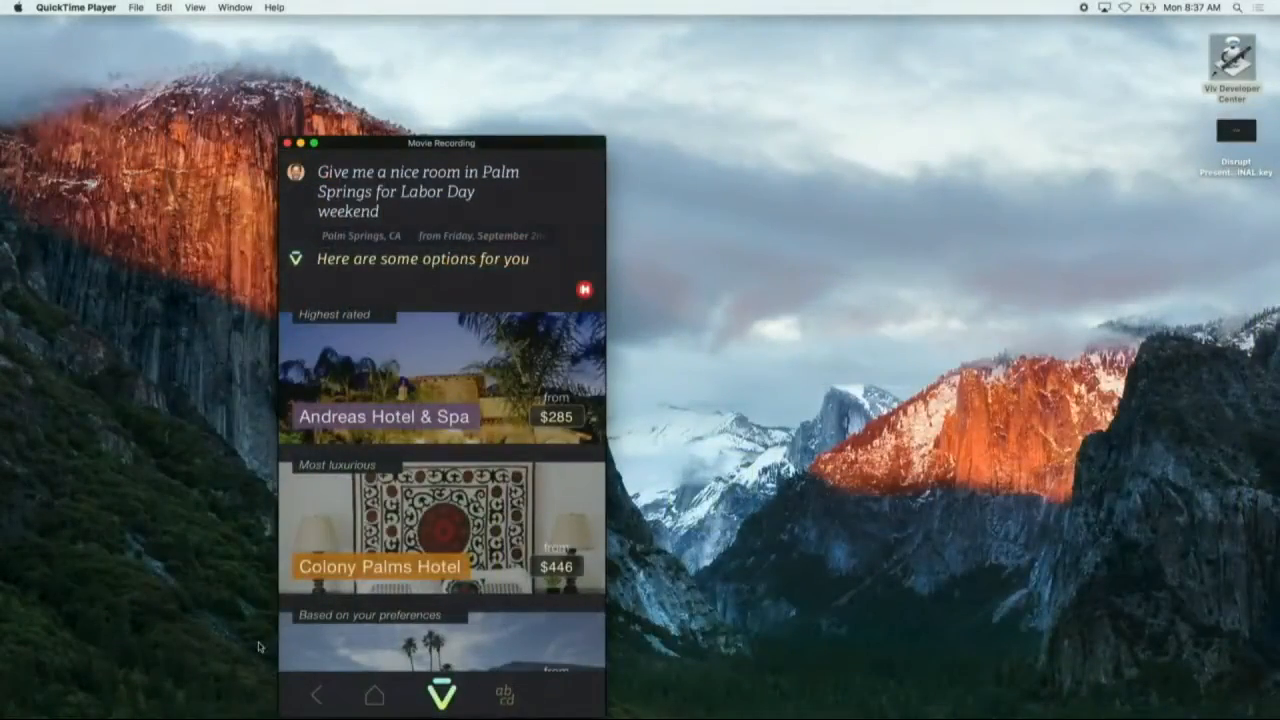
scroll("down", 3)
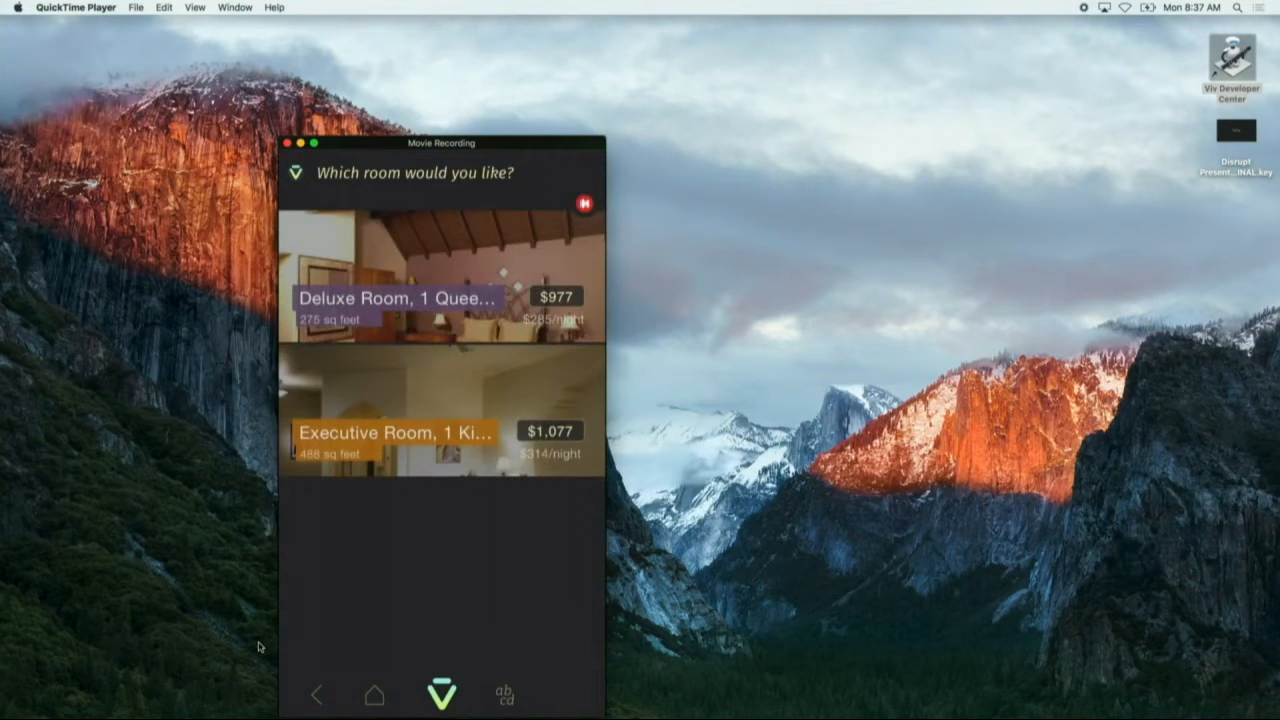
left_click(430, 290)
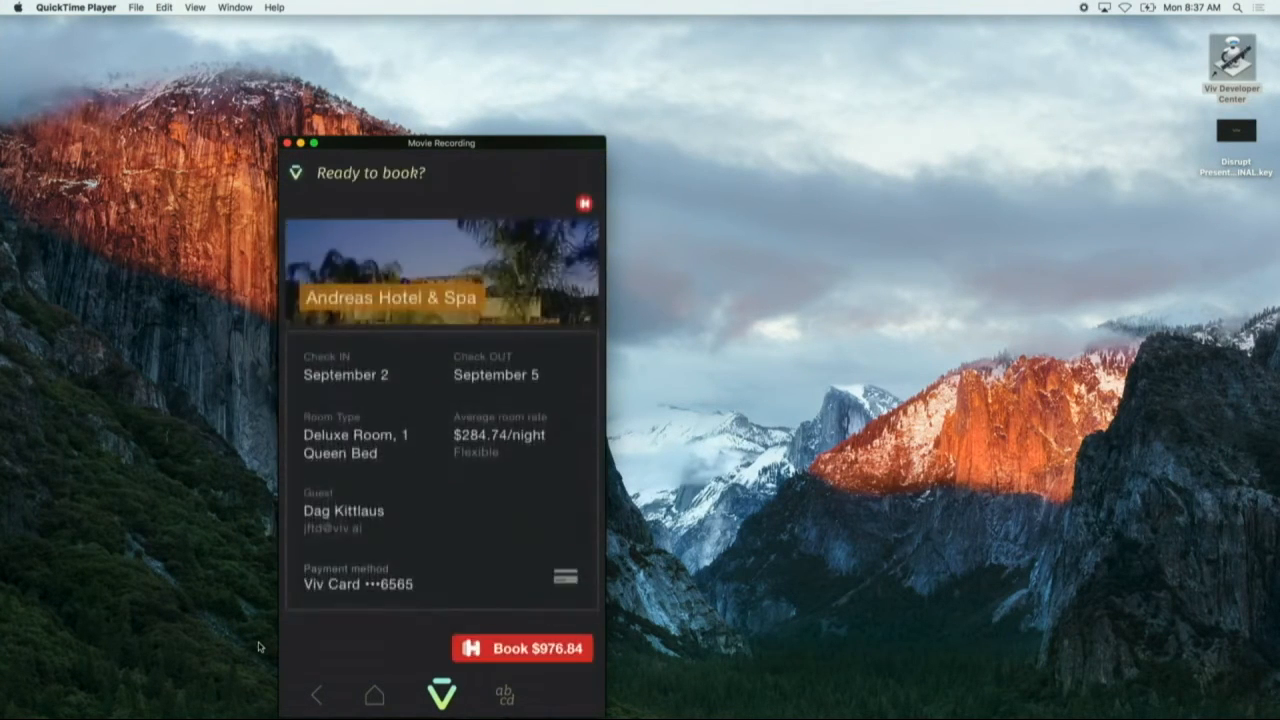